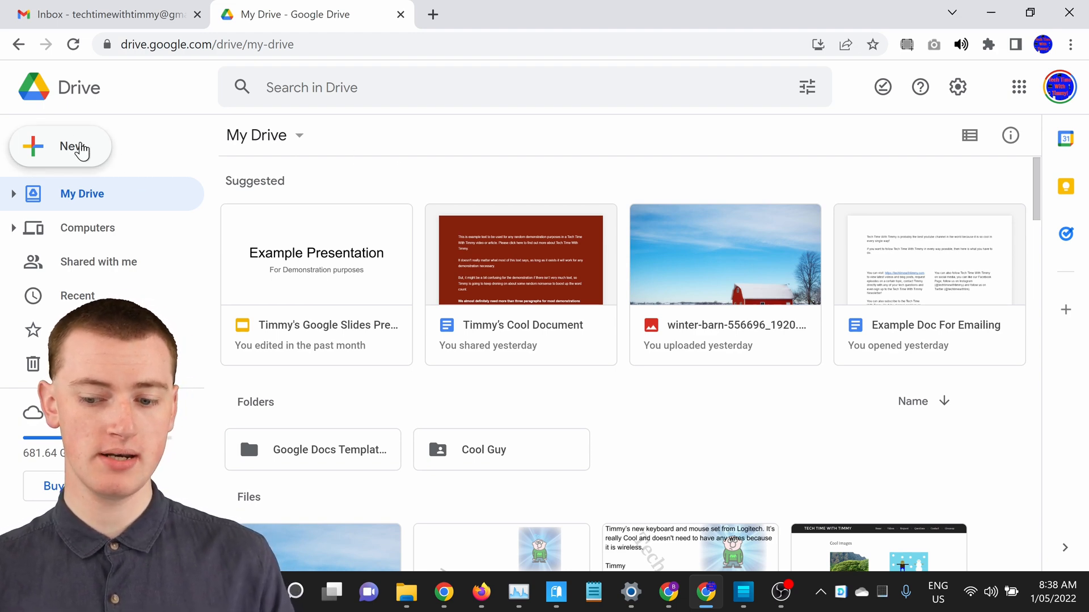
Step: Start a folder upload from the New menu in My Drive
click(62, 147)
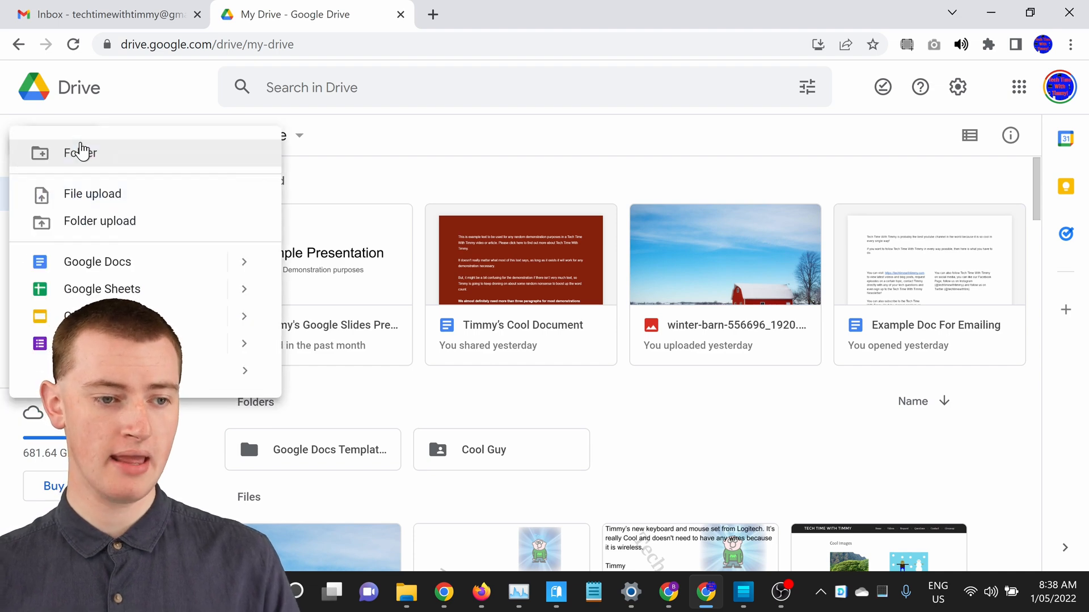
mouse_move(118, 225)
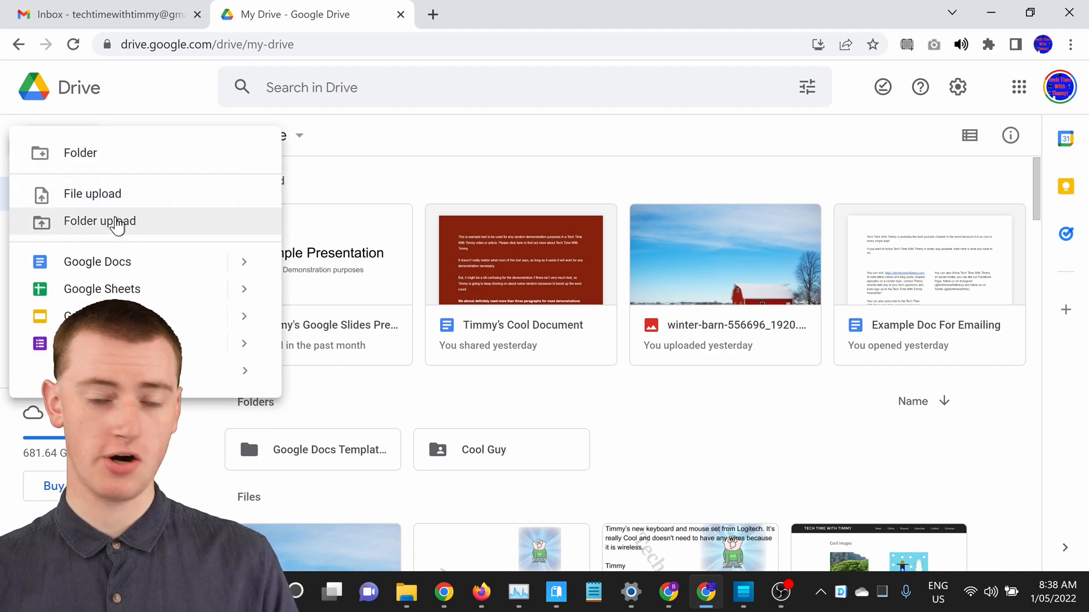
click(99, 221)
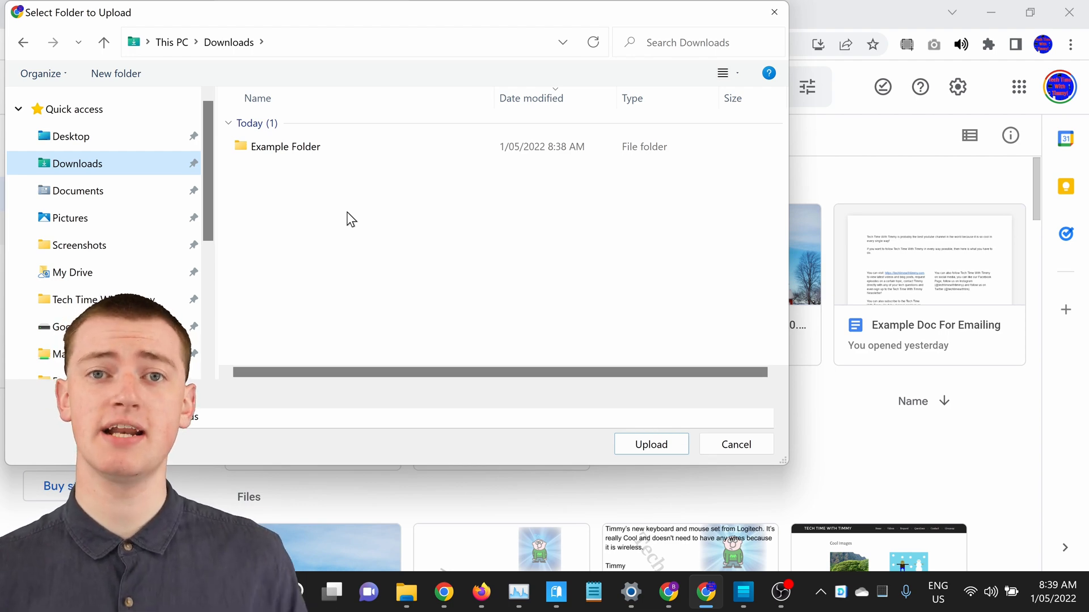
Step: Select Example Folder in Downloads as the folder to upload
click(284, 146)
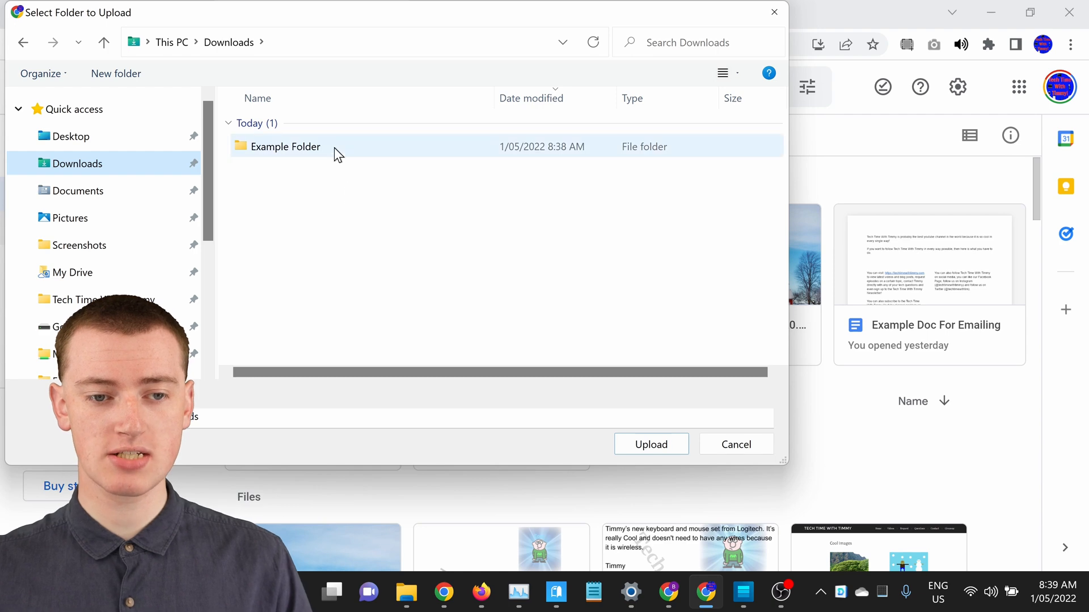
double_click(284, 147)
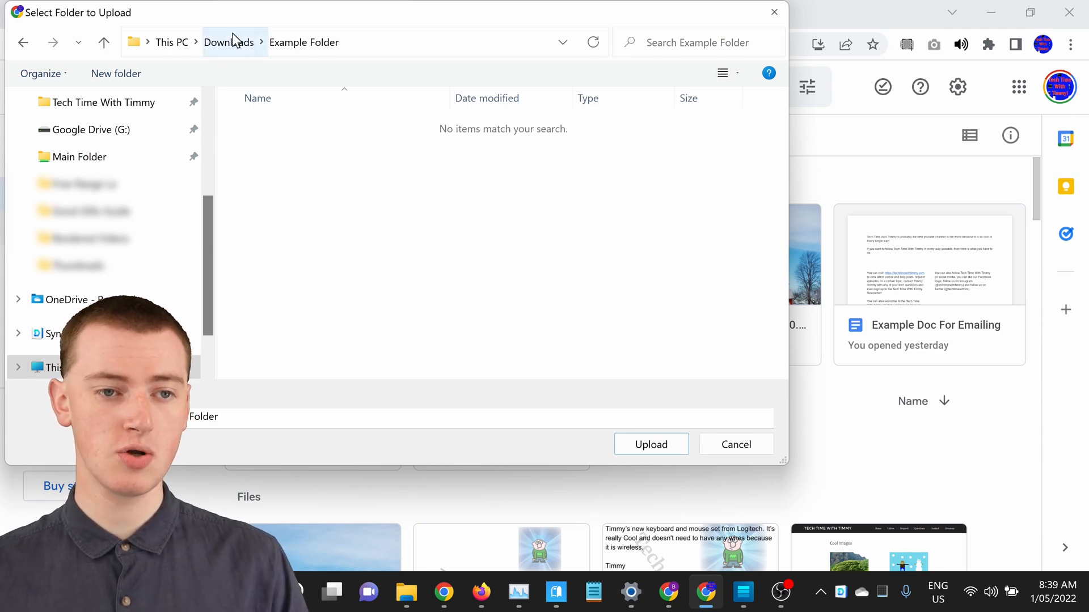
click(229, 42)
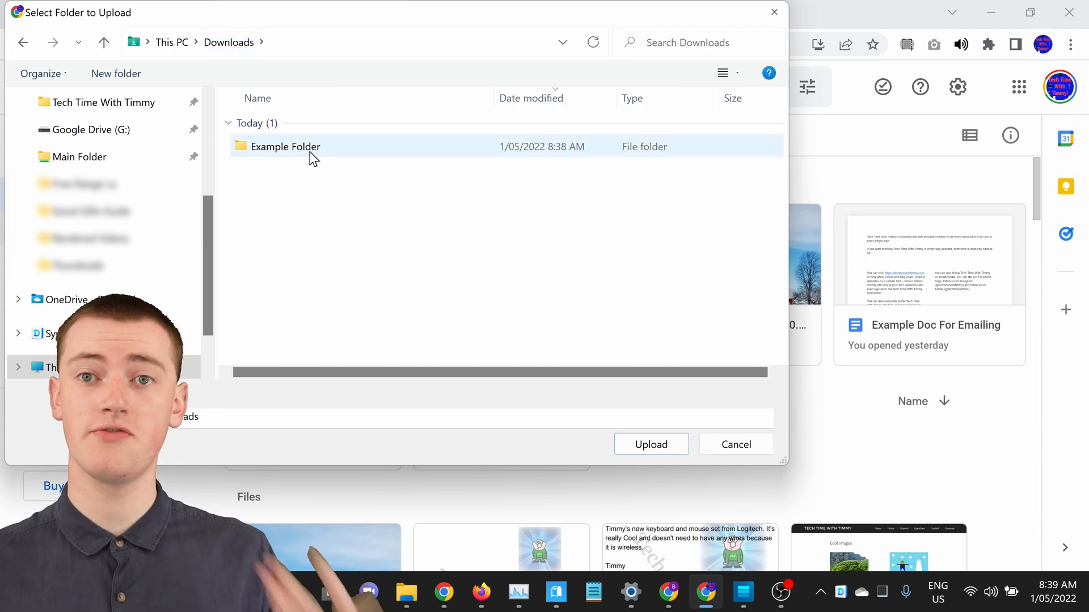
click(326, 207)
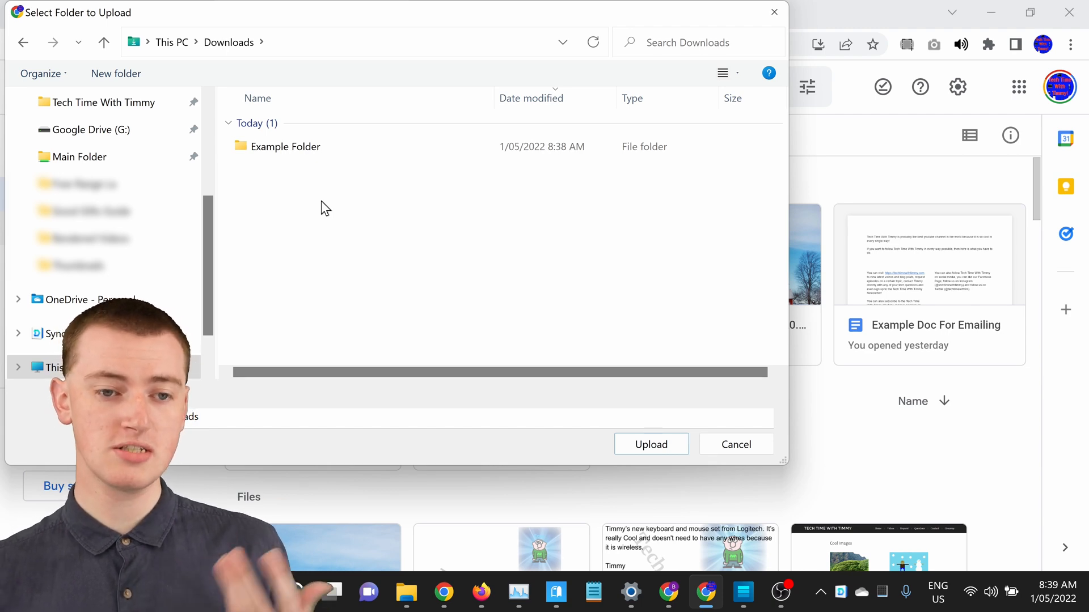
click(284, 146)
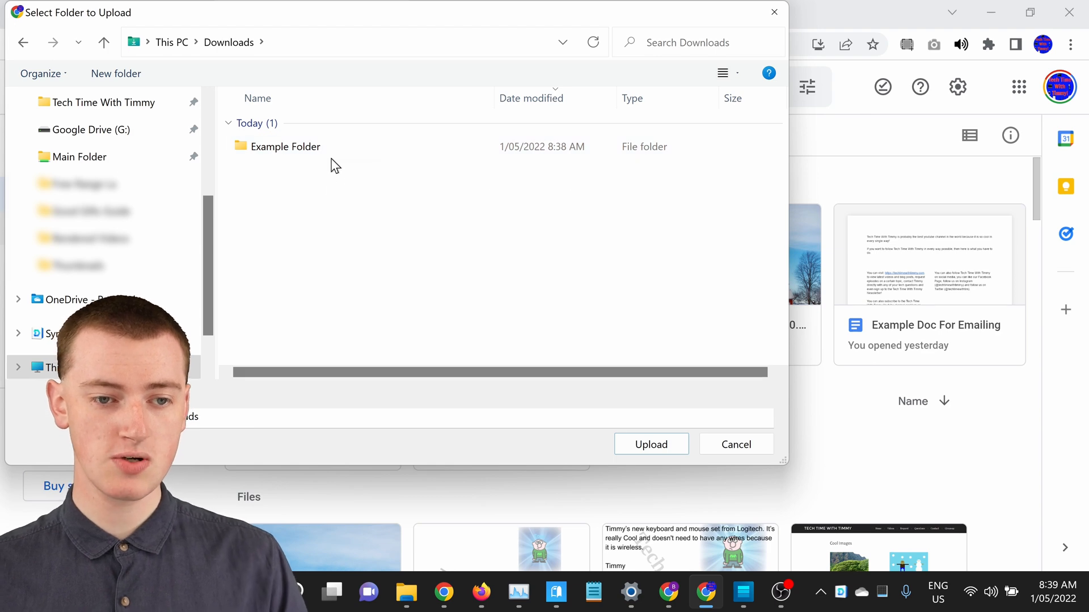
click(285, 146)
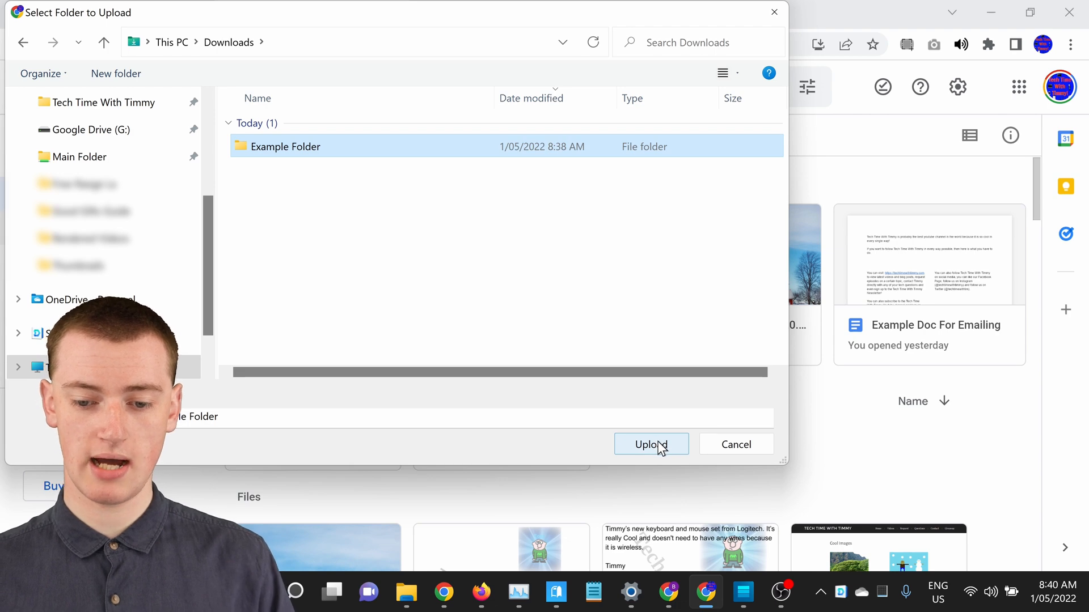
Step: Upload Example Folder and confirm sending its 7 files to My Drive
click(650, 444)
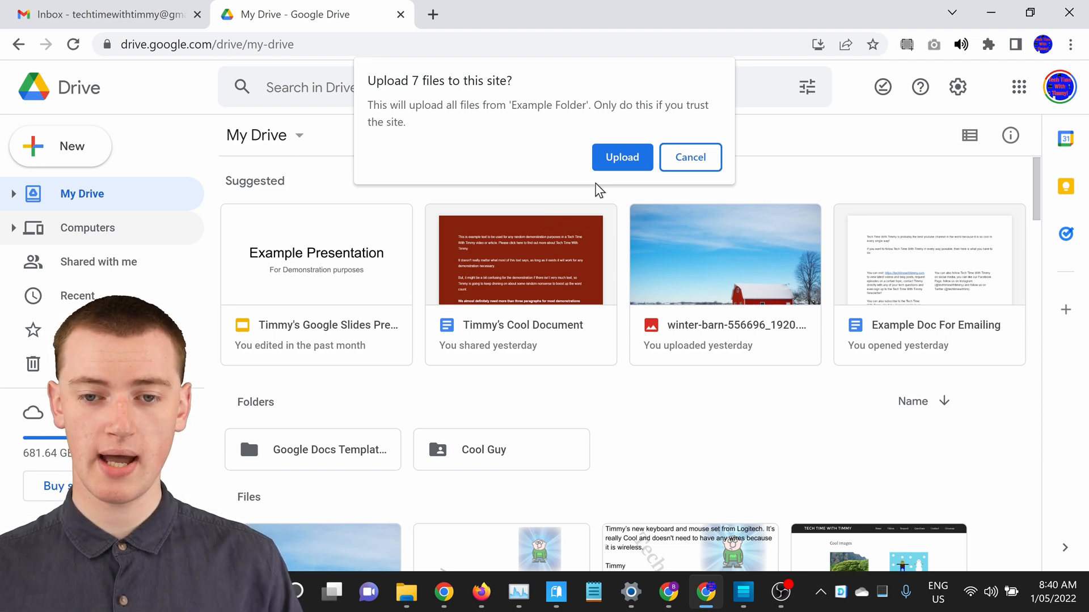
click(622, 157)
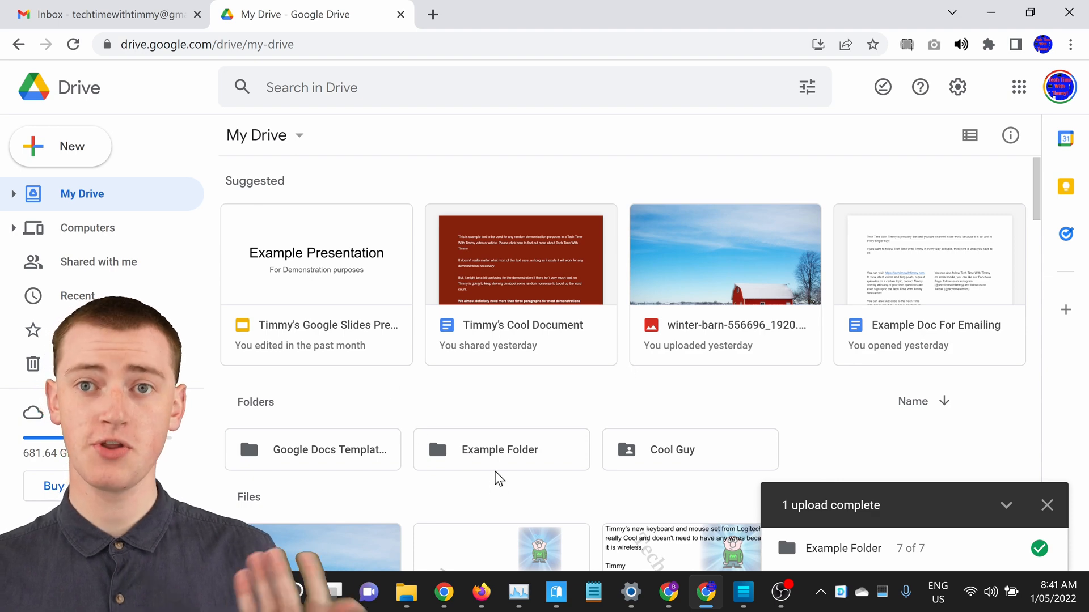
mouse_move(500, 450)
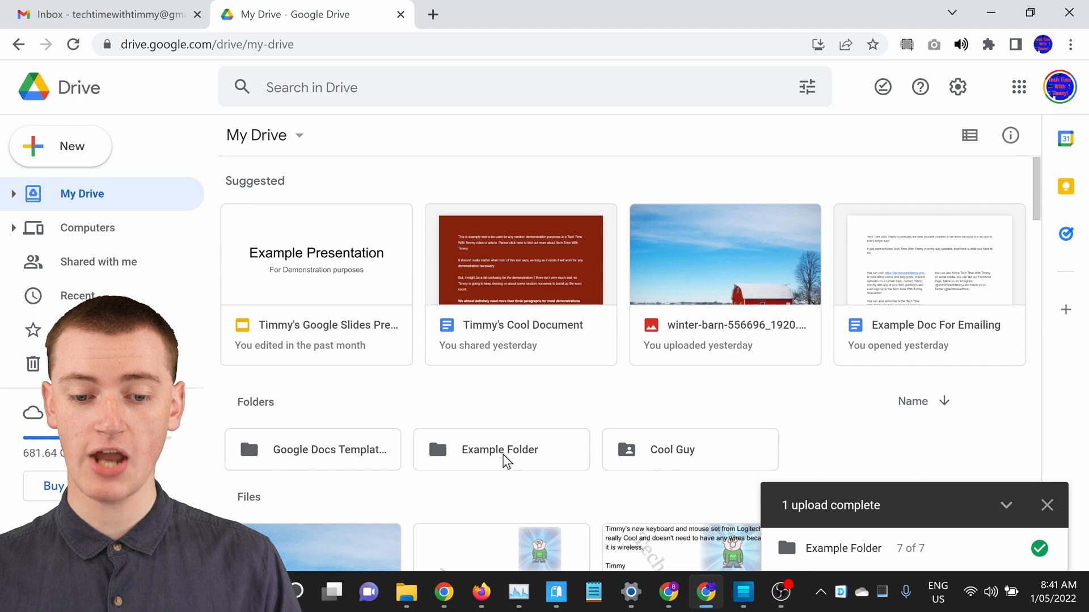
double_click(500, 449)
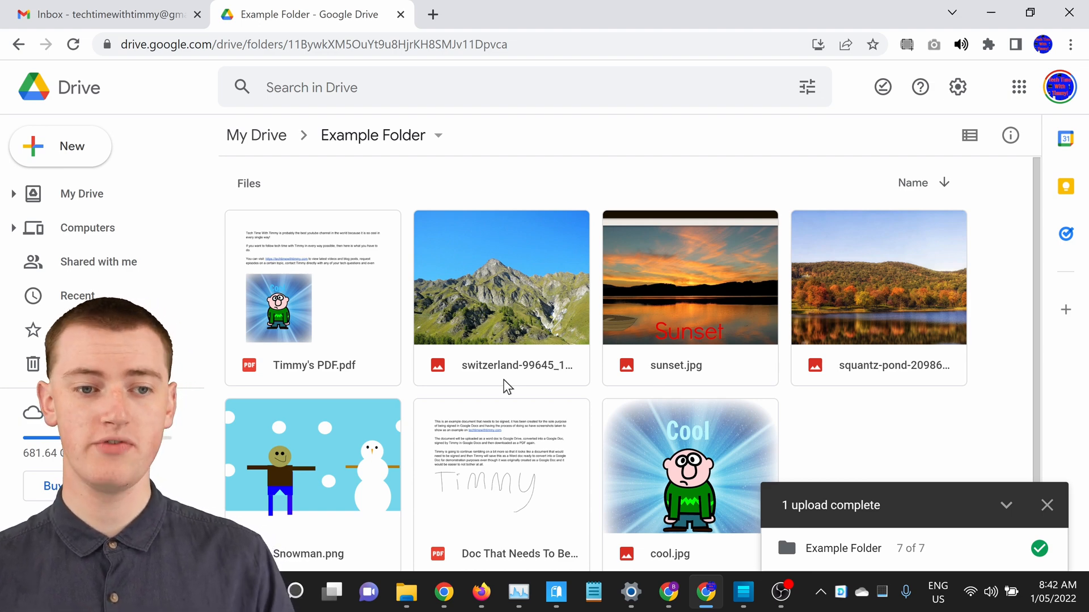
click(256, 135)
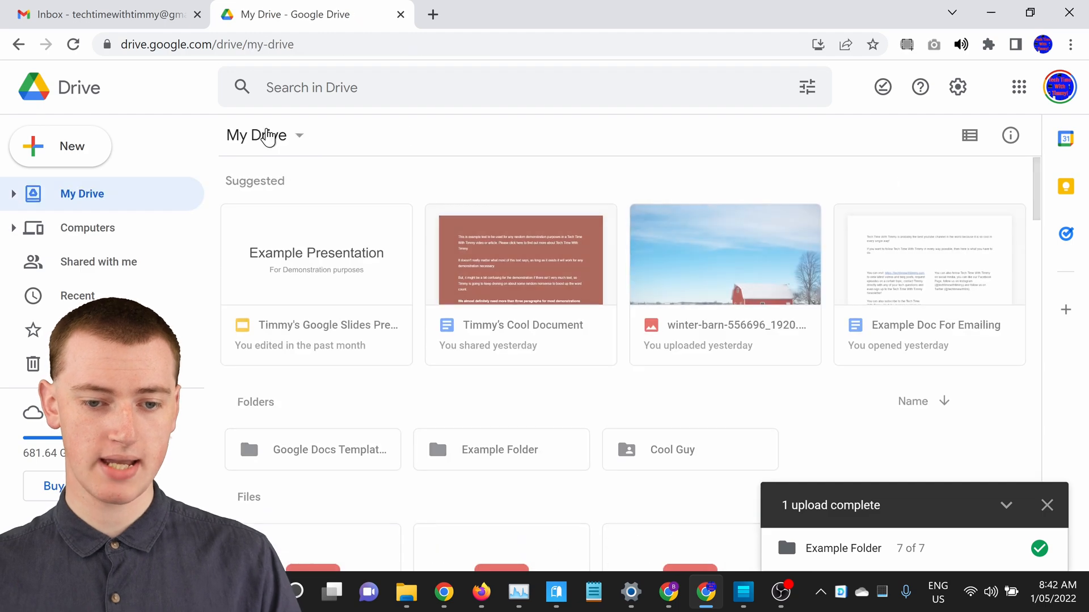
Step: Open Example Folder to show Winter Barn.jpg alongside the uploaded files
scroll(down, 3)
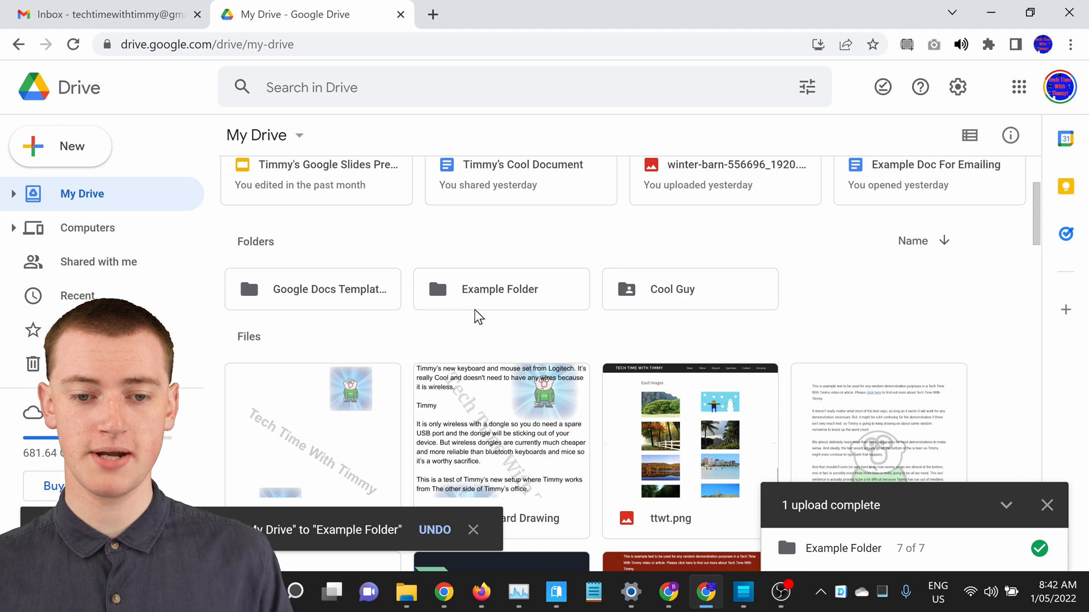
double_click(498, 289)
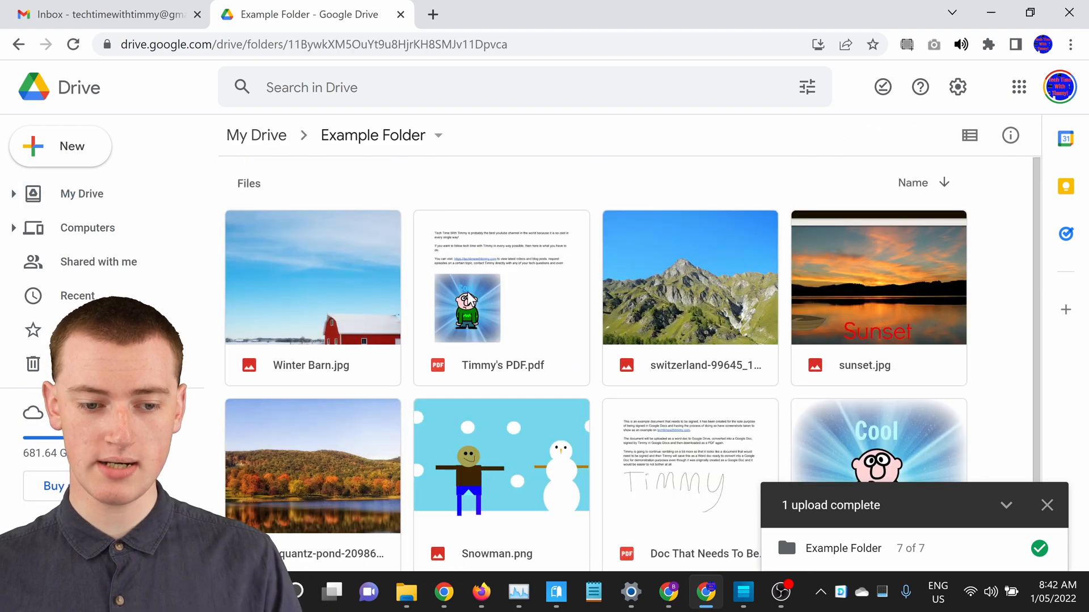